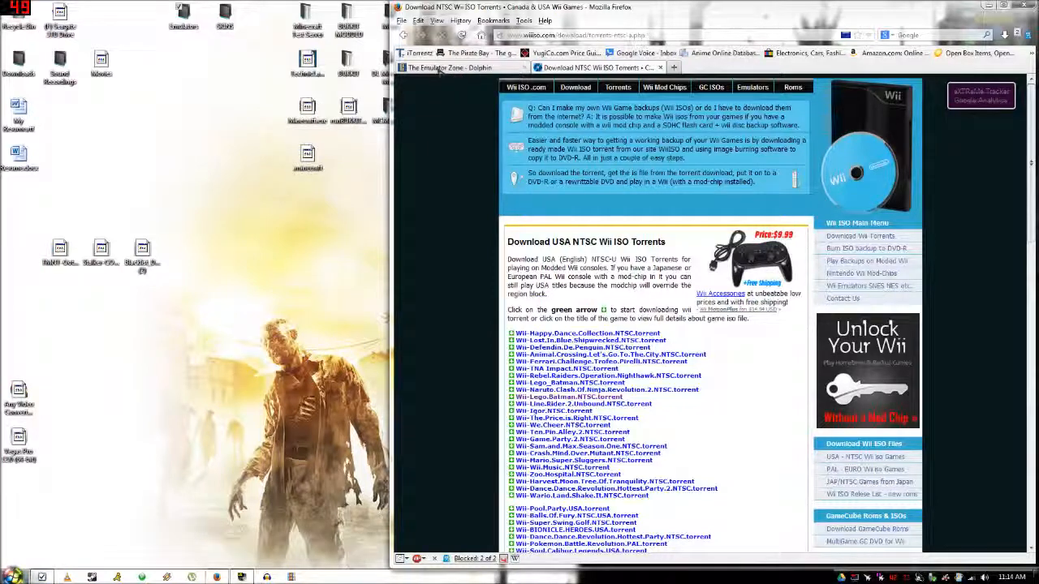
mouse_move(450, 67)
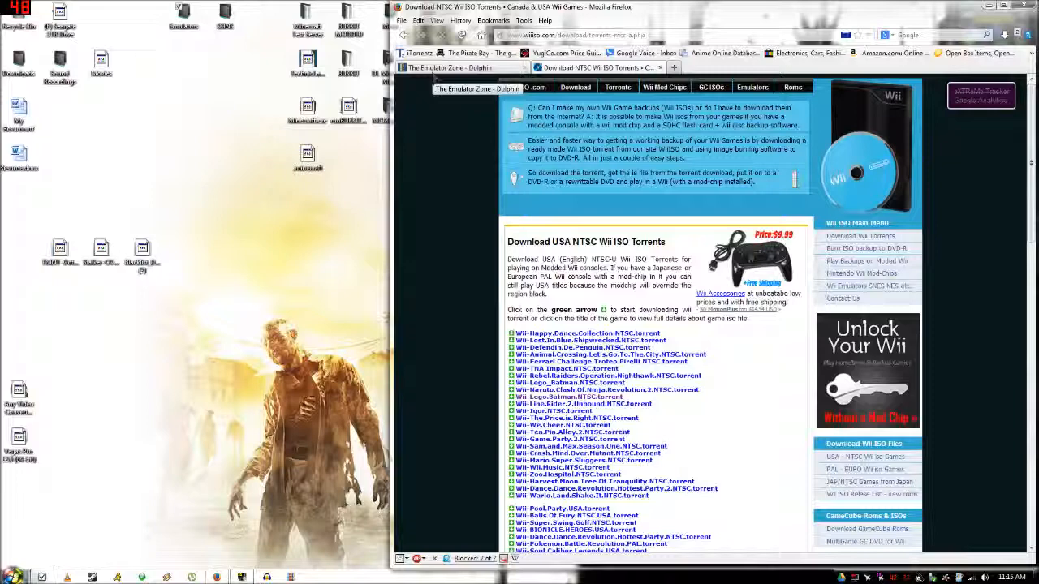
- Request the Dolphin 3.5 64-bit Windows installer from Emulator Zone, then cancel saving it
left_click(451, 68)
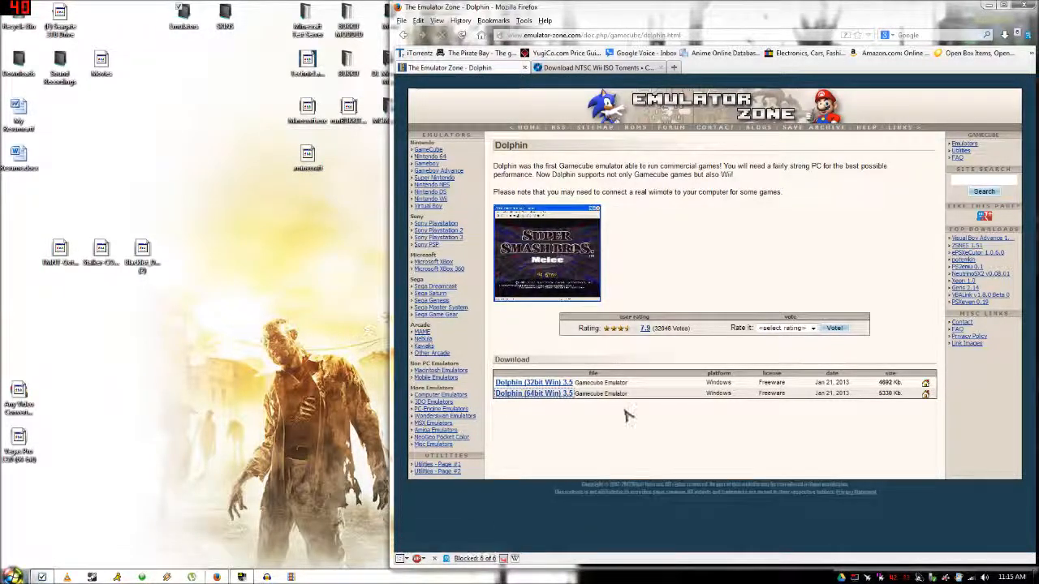
mouse_move(534, 394)
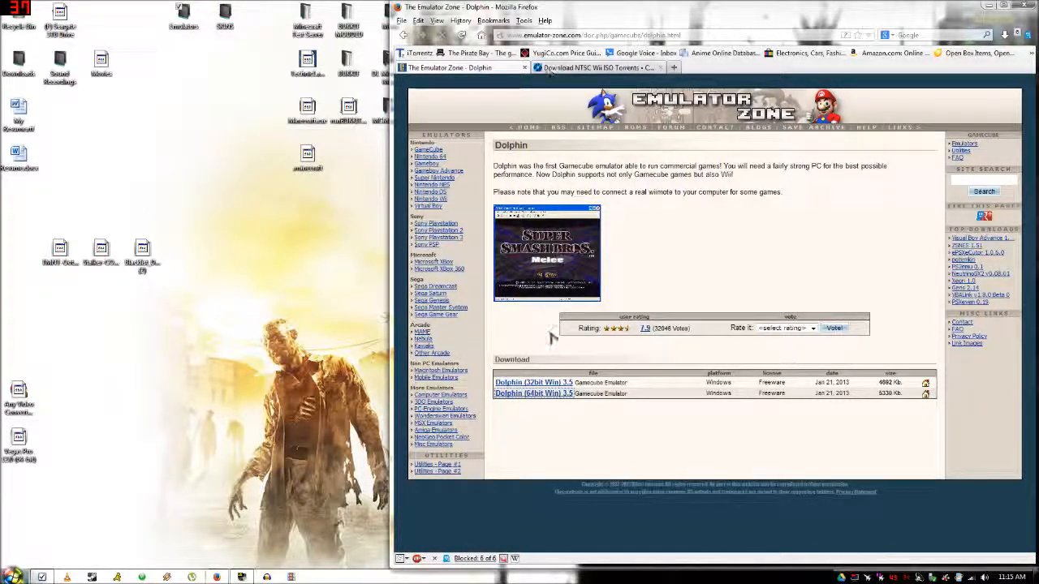
left_click(533, 393)
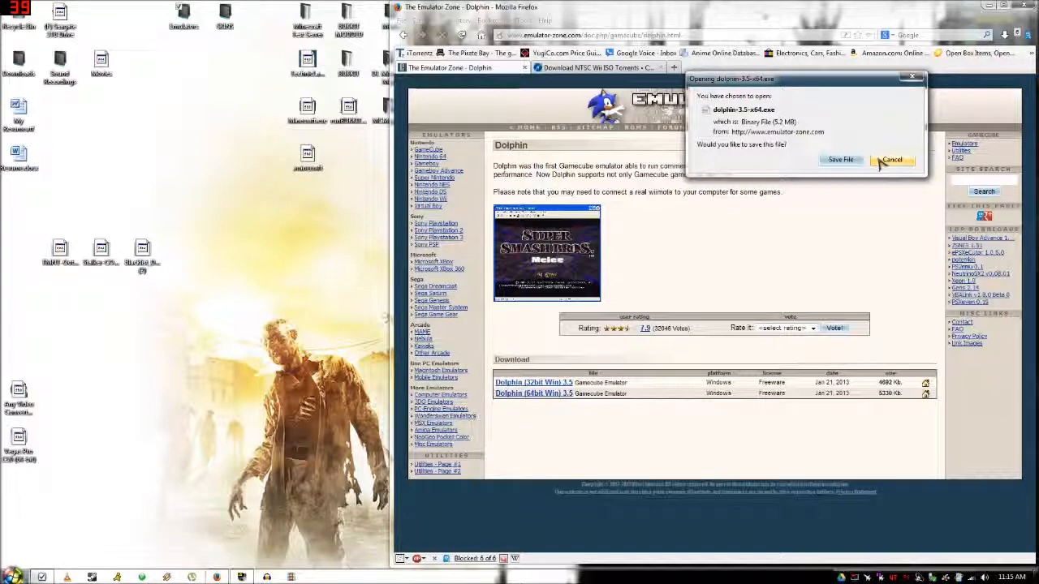
left_click(891, 160)
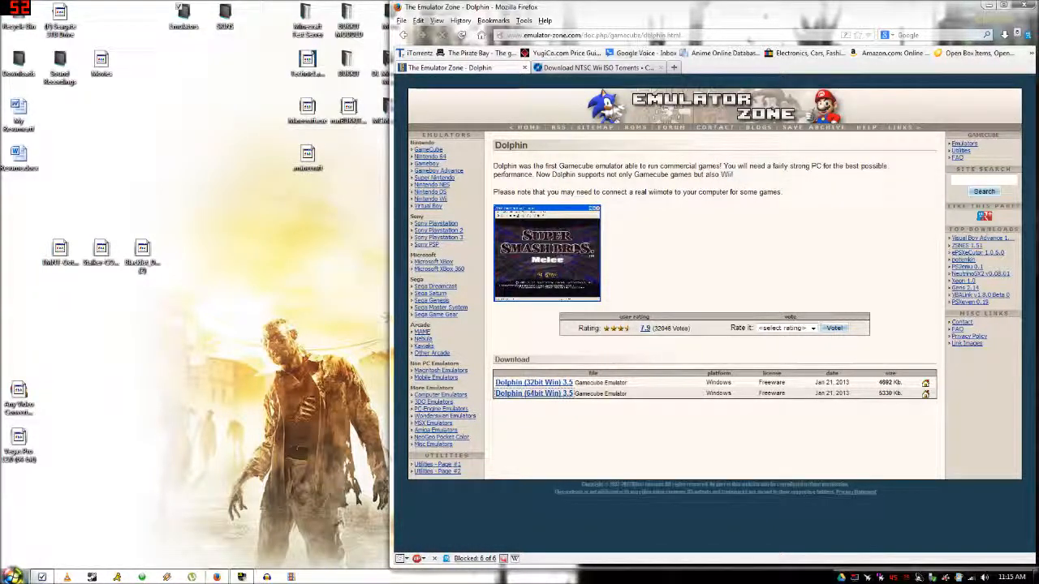
- Find Wii-Mario.Party.8.USA in the WiiISO torrent list and open its details page
left_click(599, 66)
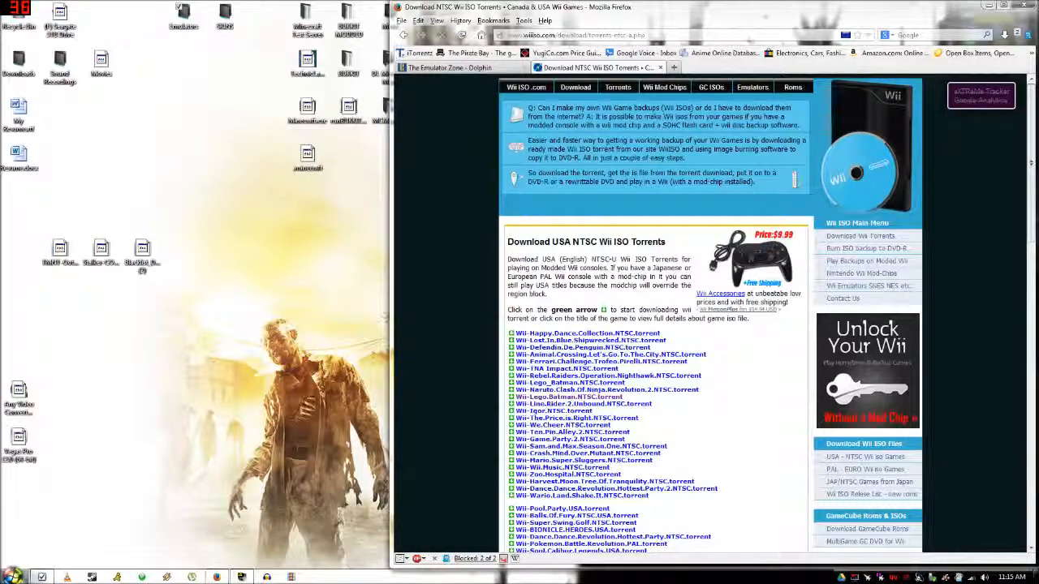
scroll("down", 3)
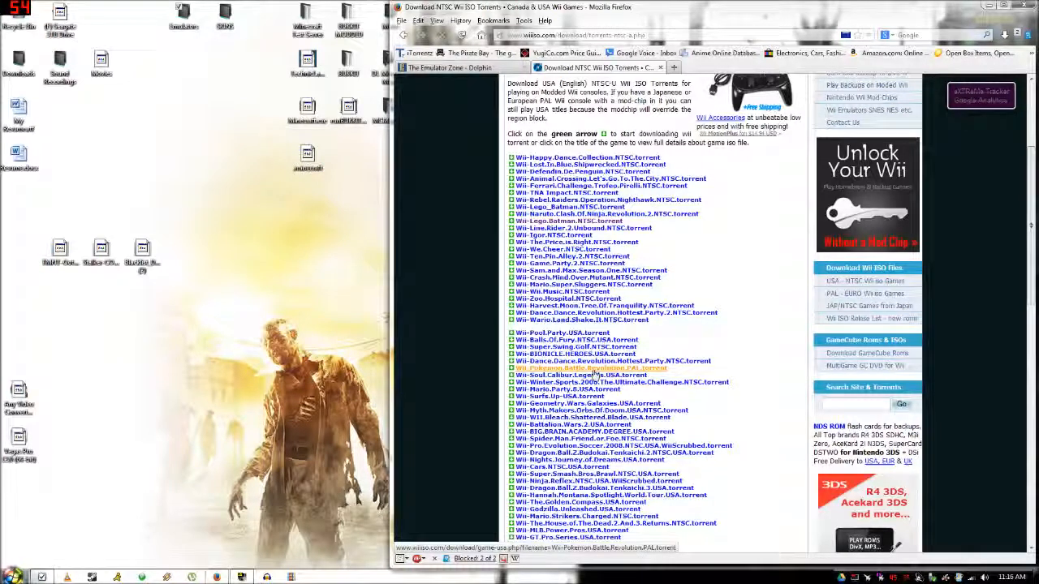
left_click(566, 389)
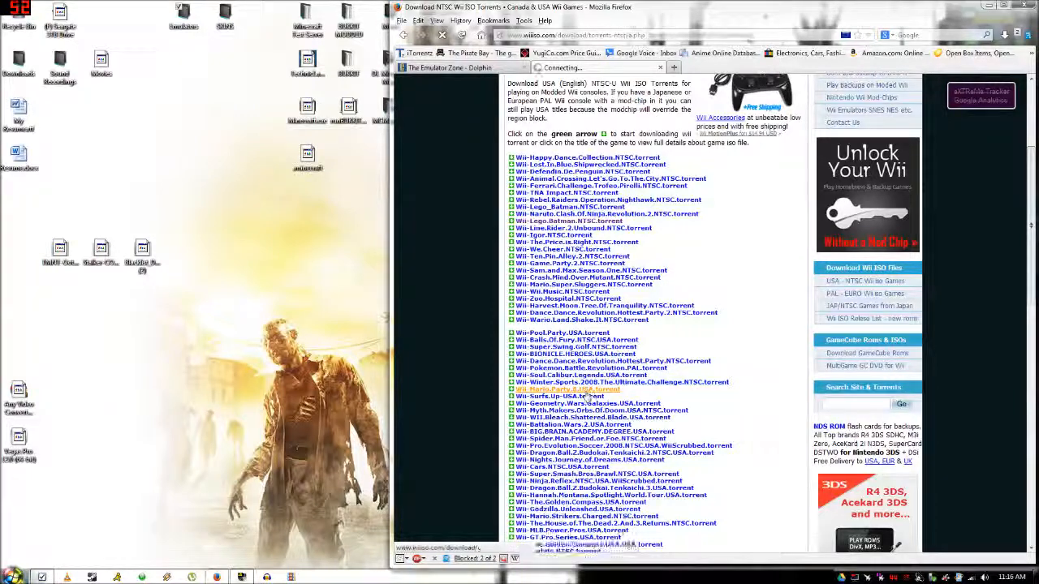
left_click(564, 389)
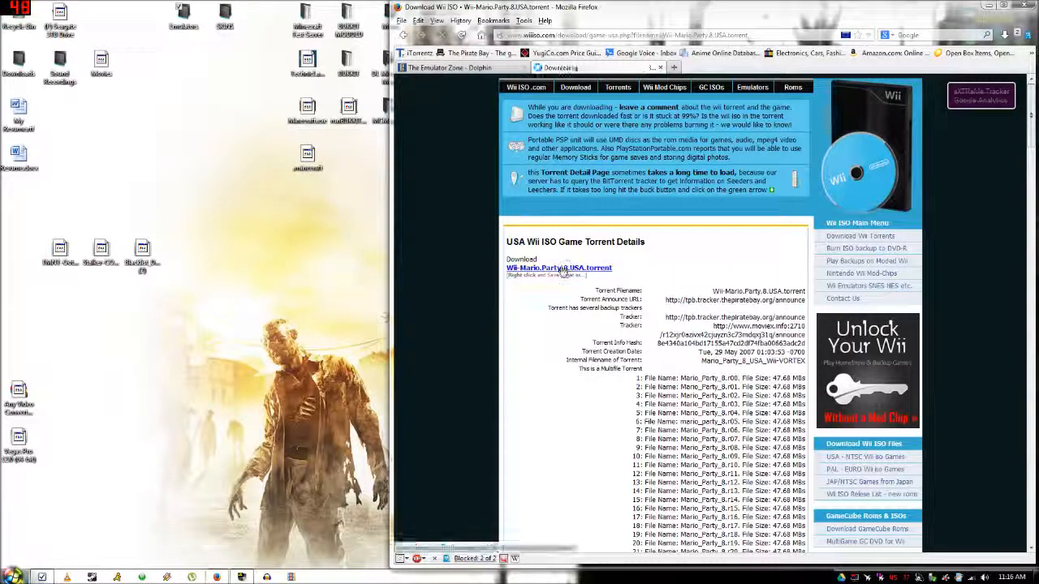
- Download the Mario Party 8 USA torrent file and open it with uTorrent
left_click(558, 268)
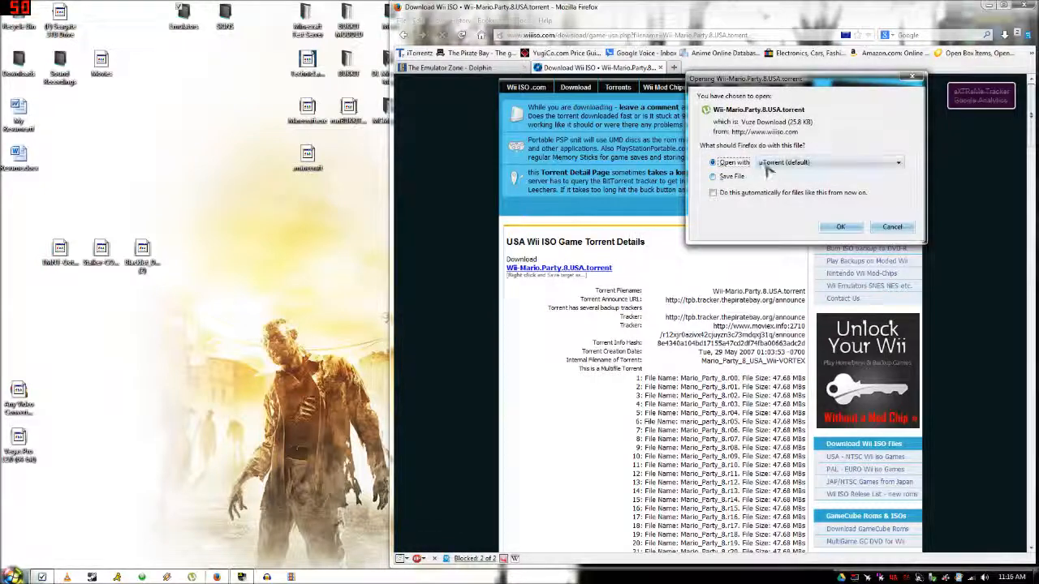
left_click(713, 176)
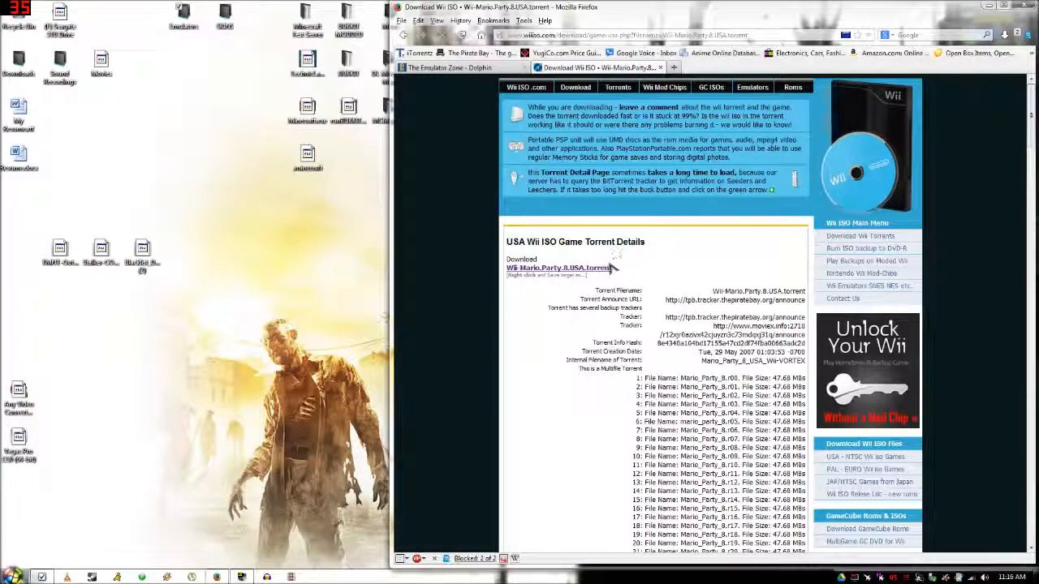
mouse_move(546, 290)
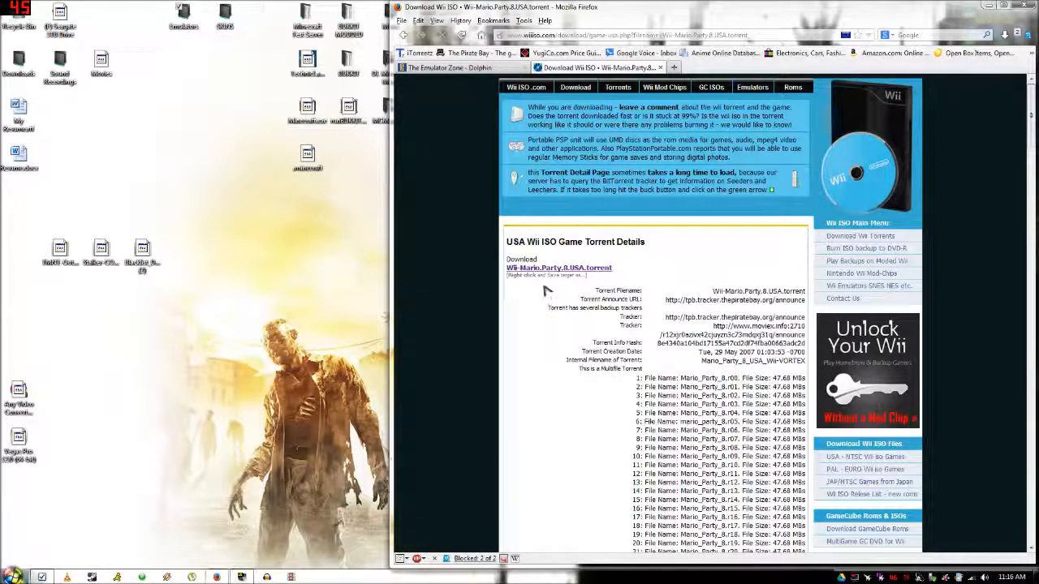
mouse_move(674, 272)
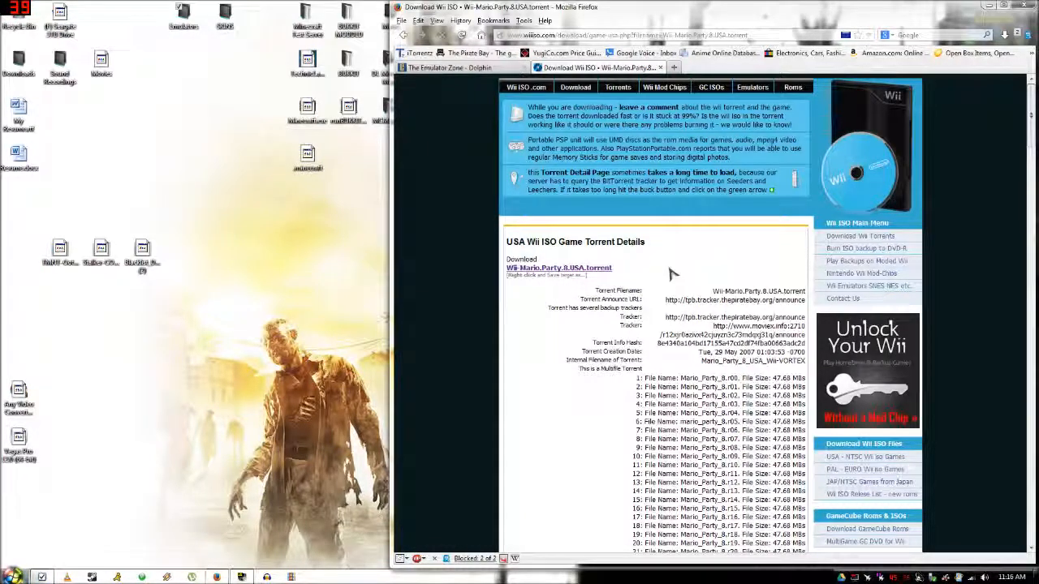
mouse_move(536, 287)
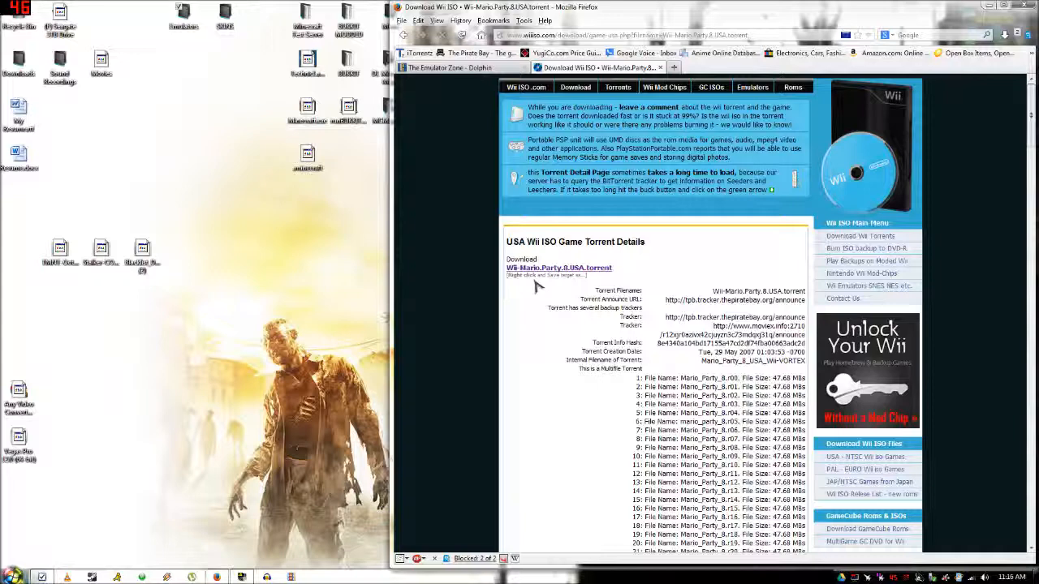
left_click(559, 268)
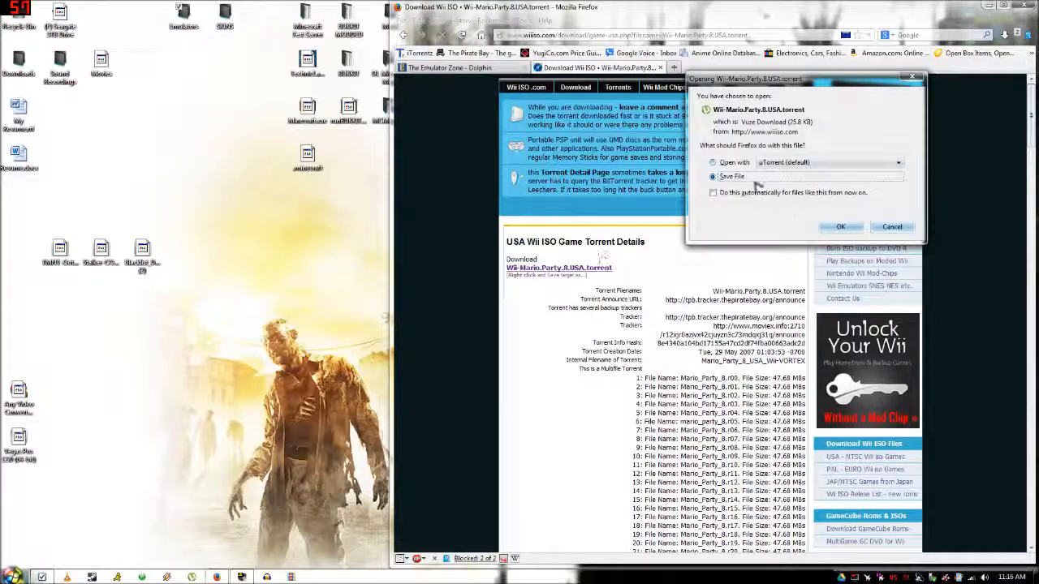
left_click(714, 163)
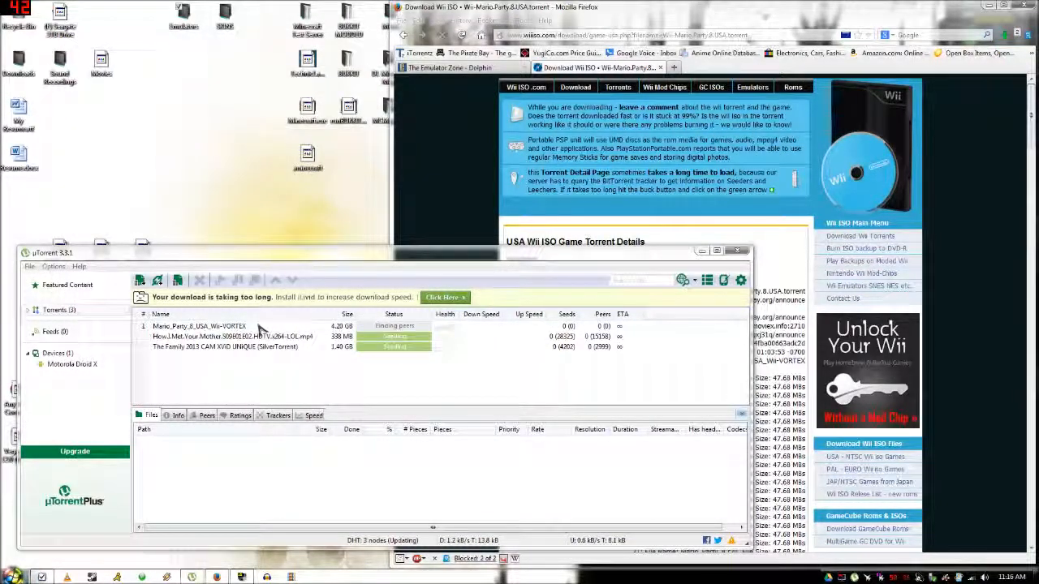
- Right-click the Mario_Party_8 torrent in uTorrent to bring up its options
right_click(199, 325)
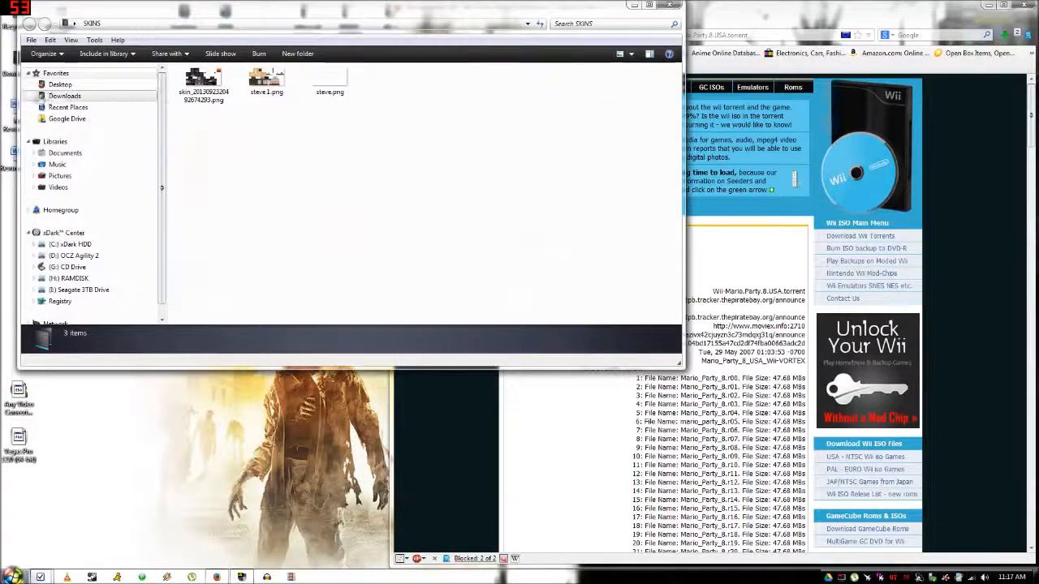
- Close the Downloads window and open the Emulators\Wii folder holding dolphin-3.5-x64.exe
left_click(64, 95)
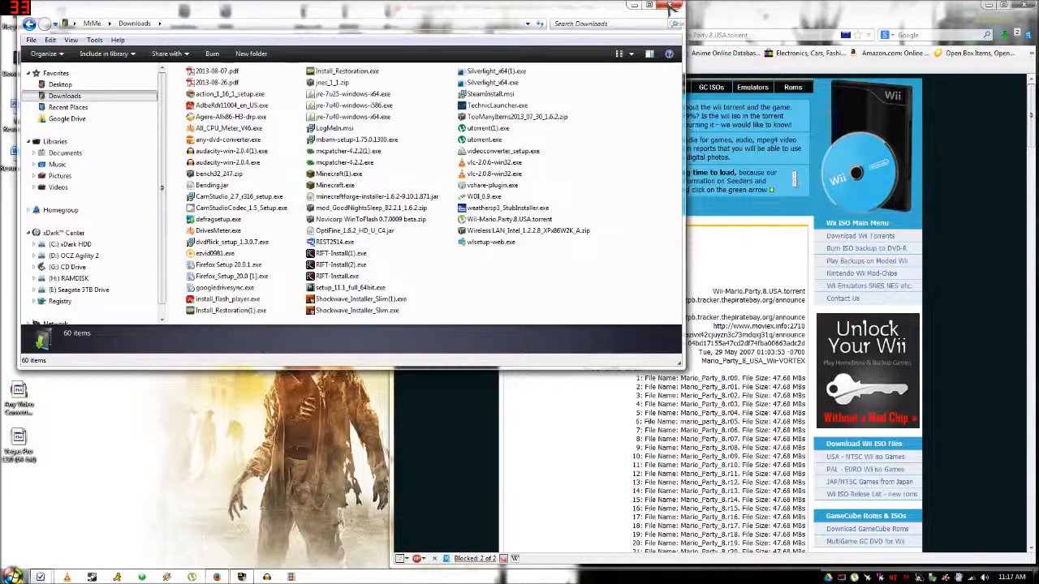
left_click(671, 7)
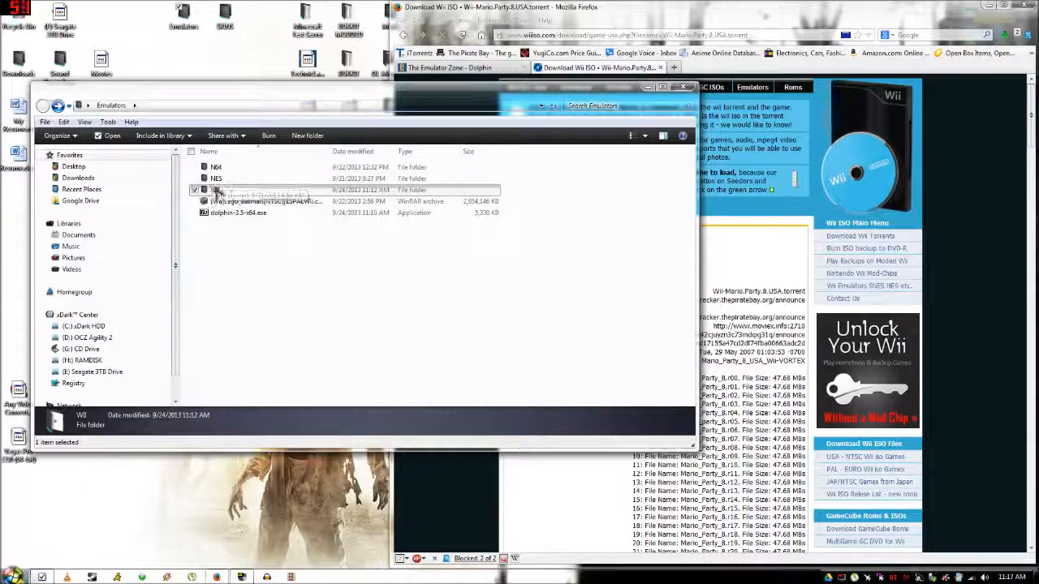
double_click(216, 190)
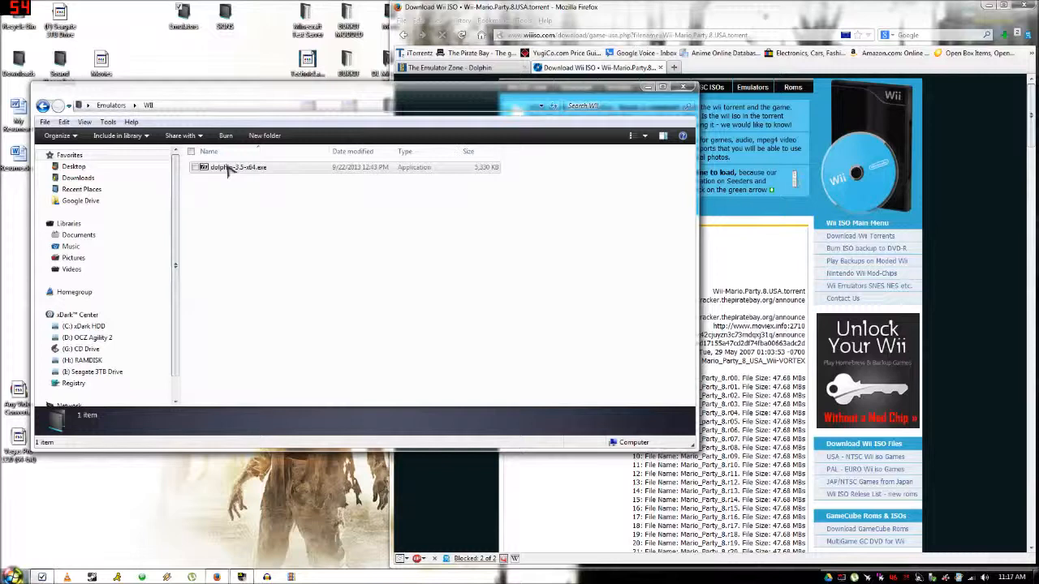
- Run dolphin-3.5-x64.exe past the security warning and extract it into the Wii folder
double_click(237, 167)
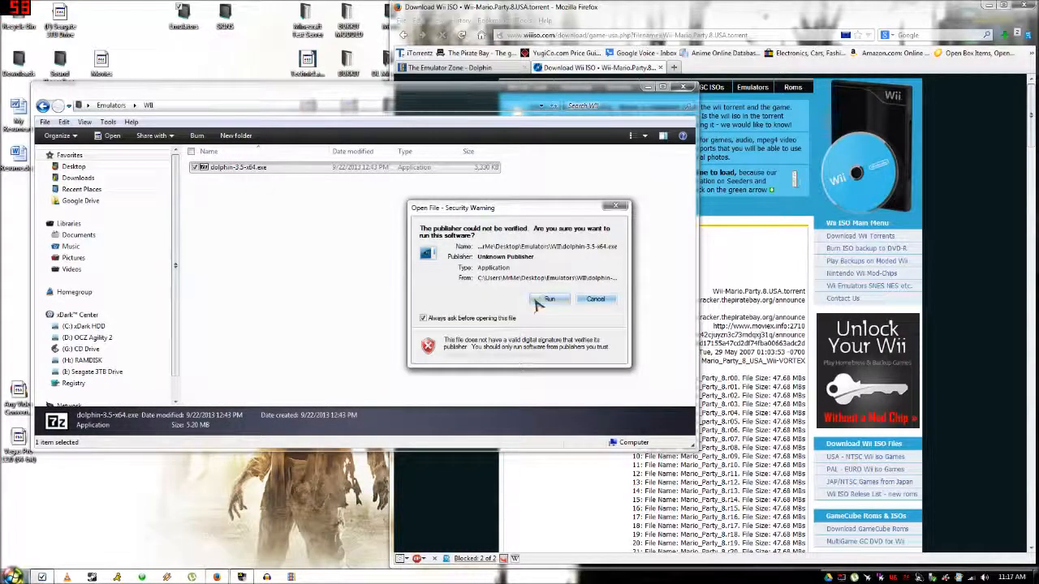
left_click(549, 299)
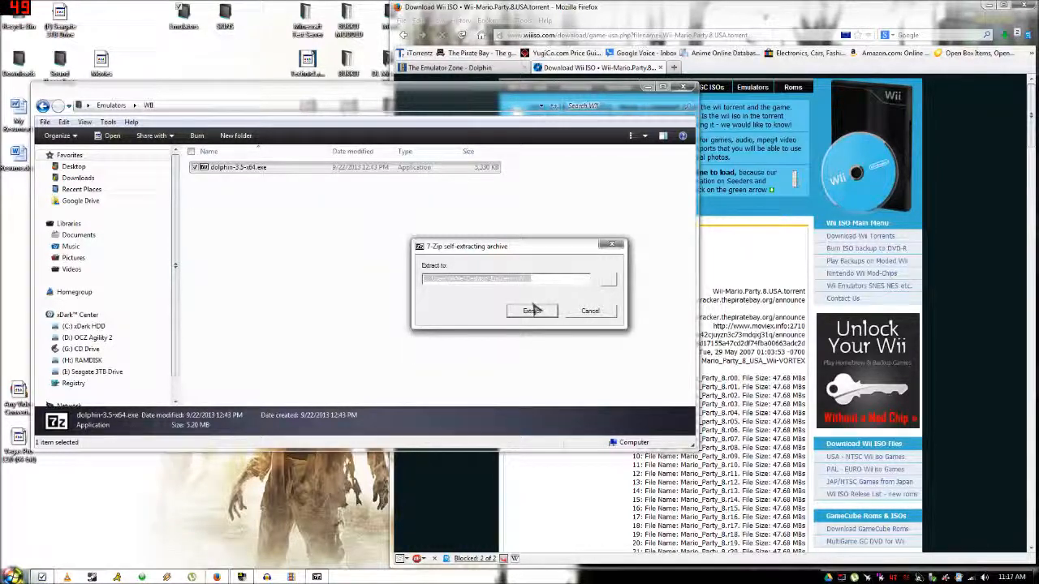
left_click(532, 311)
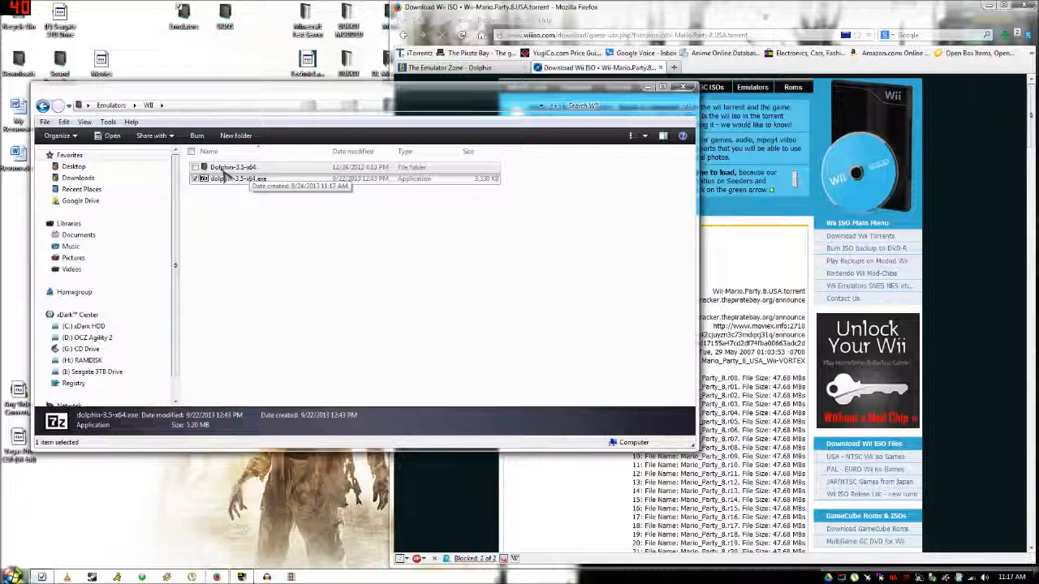
- Make a 'Roms' folder inside Dolphin-3.5-x64 and go back to Emulators
double_click(235, 167)
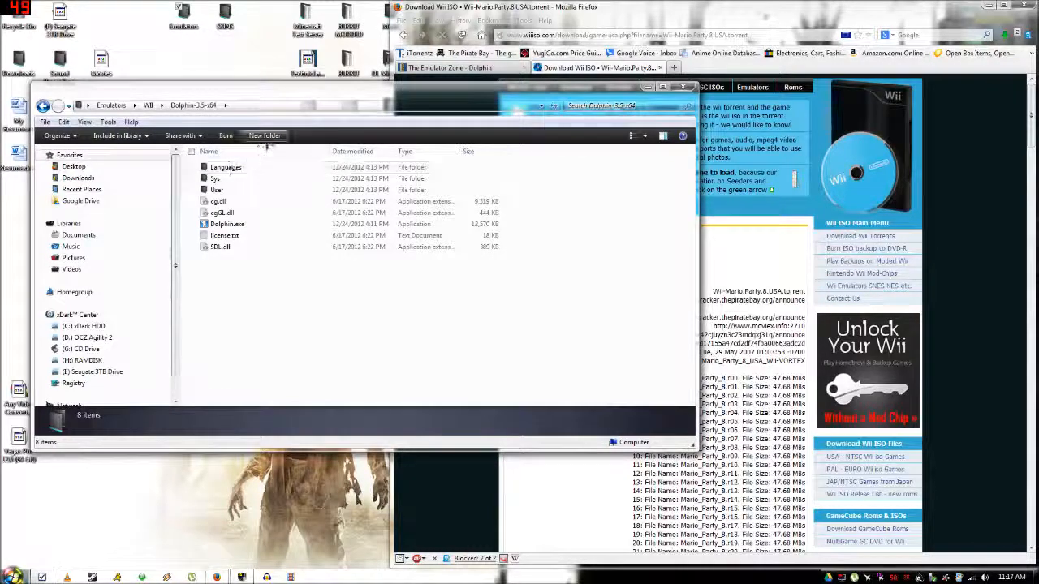
left_click(265, 135)
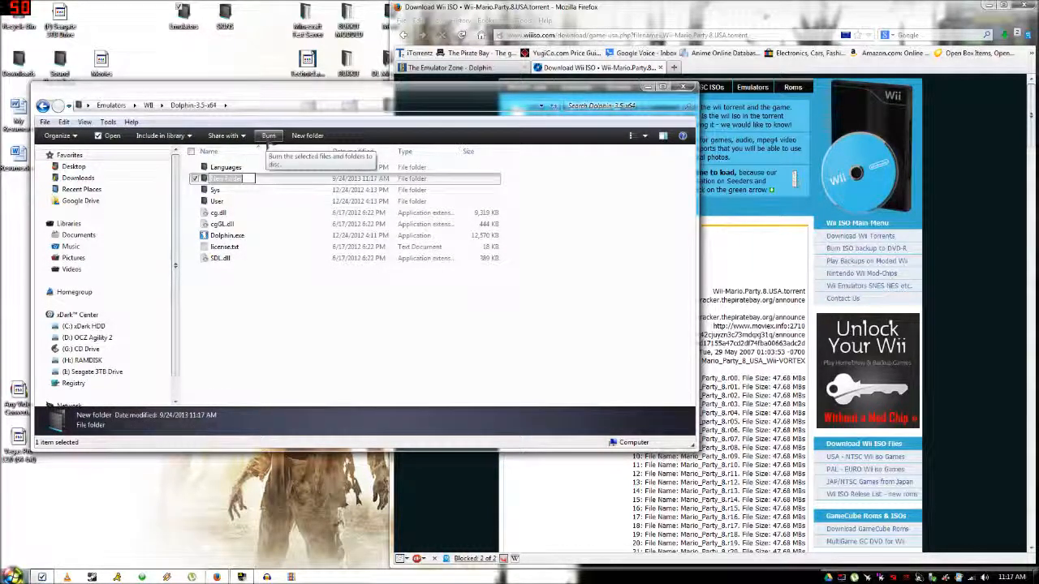
type("Roms")
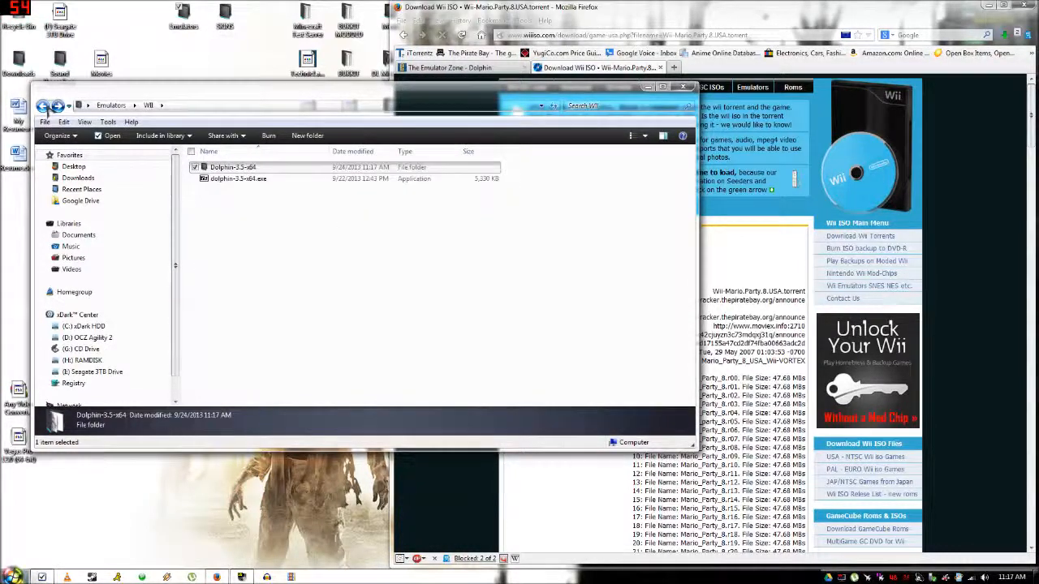
left_click(43, 105)
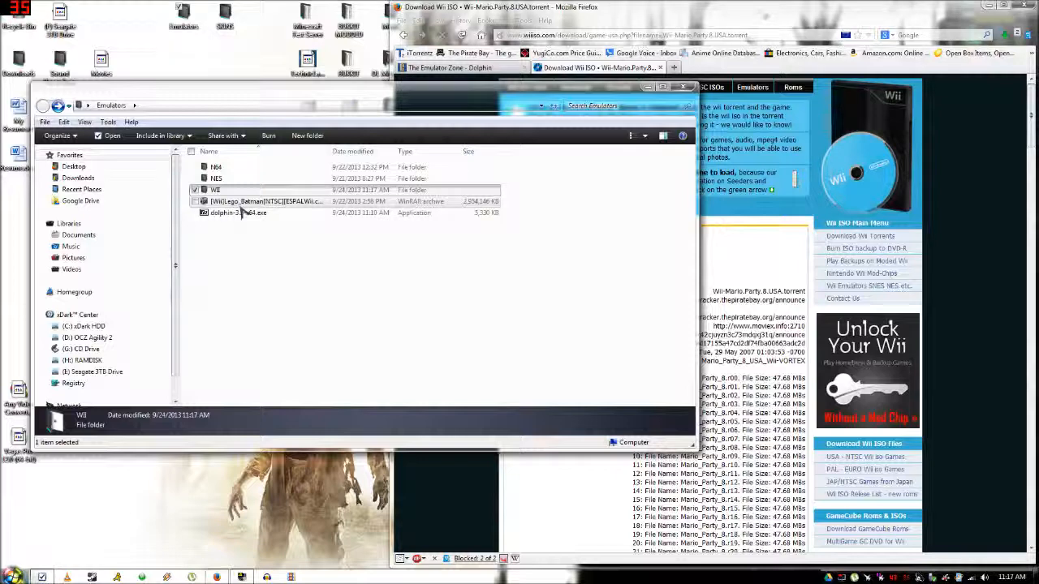
- Open the LEGO Batman RAR and extract Lego Batman(compress).iso into Emulators
double_click(260, 201)
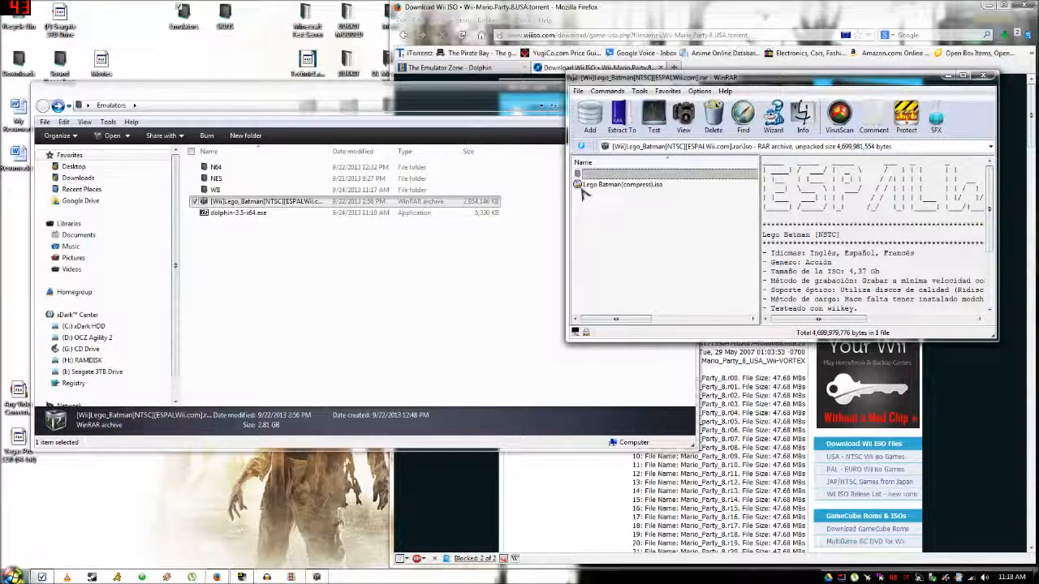
mouse_move(621, 192)
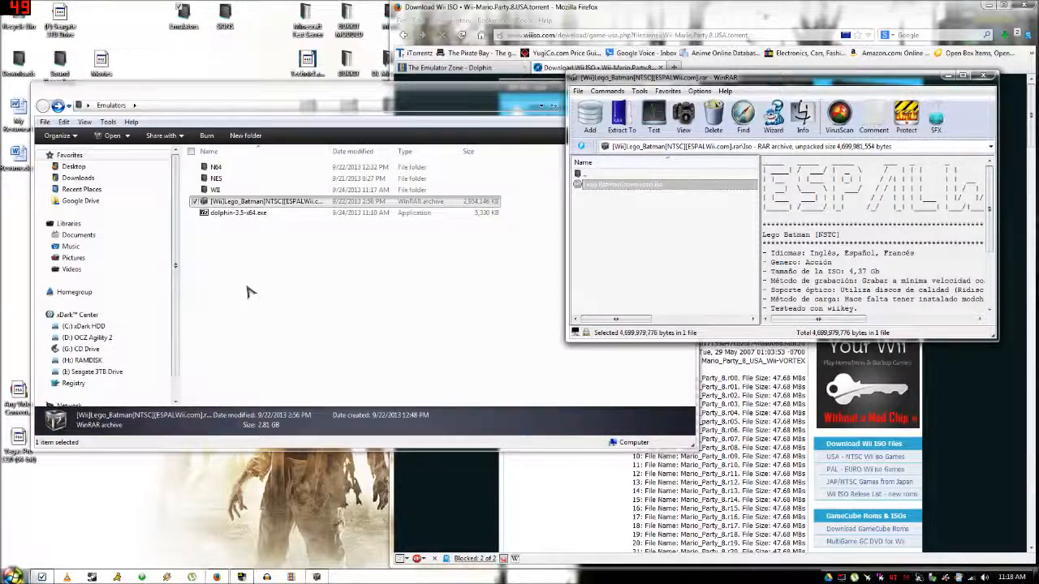
left_click(621, 116)
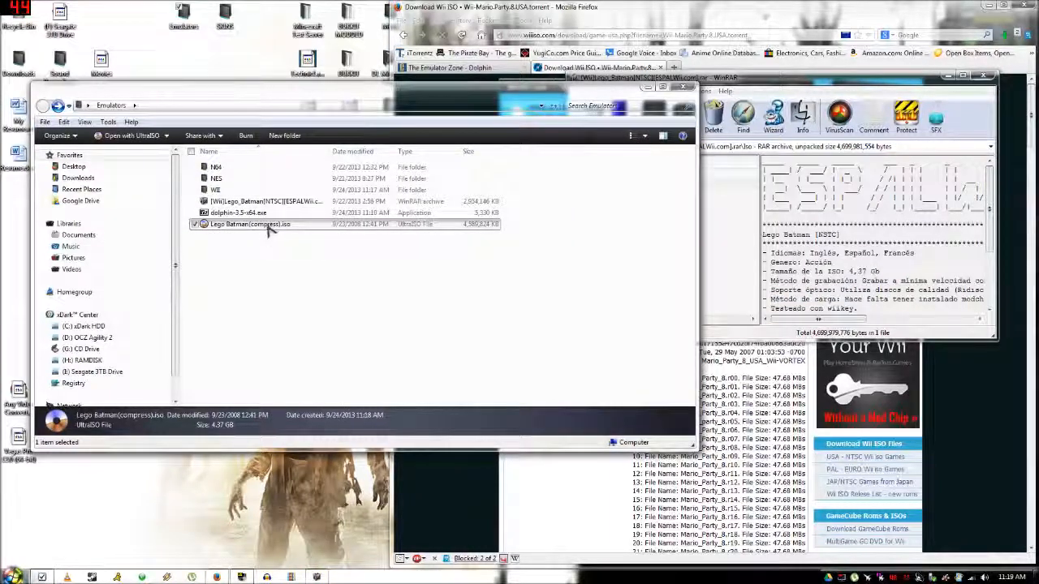
- Cut the LEGO Batman ISO and paste it into Wii\Dolphin-3.5-x64\Roms
right_click(249, 224)
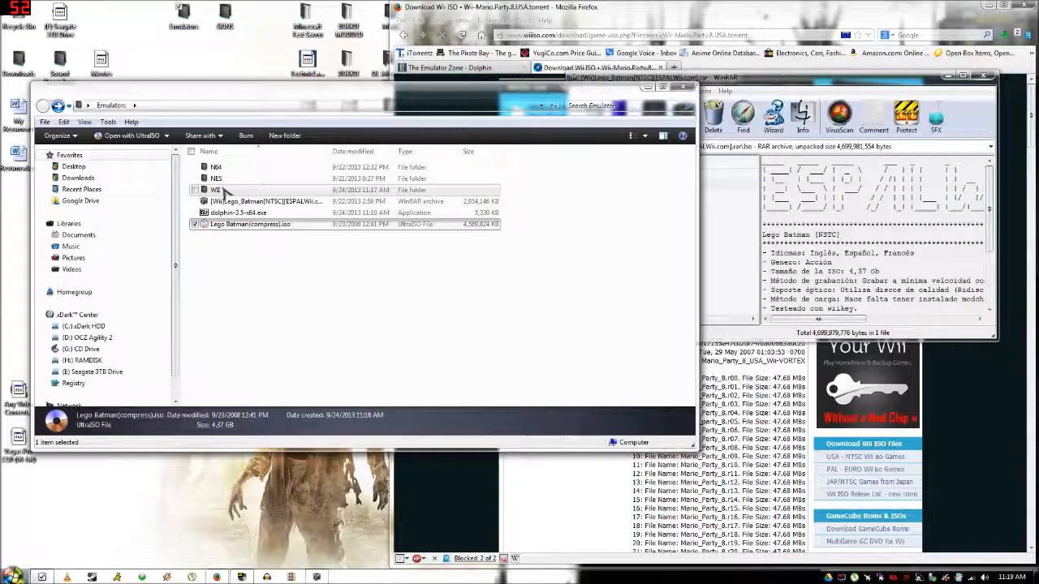
double_click(215, 190)
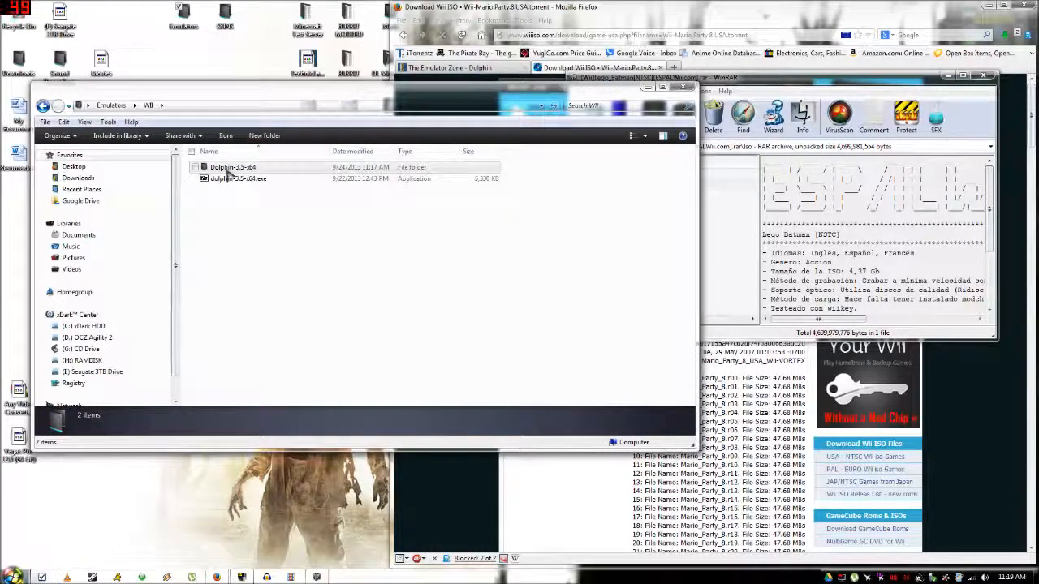
double_click(232, 167)
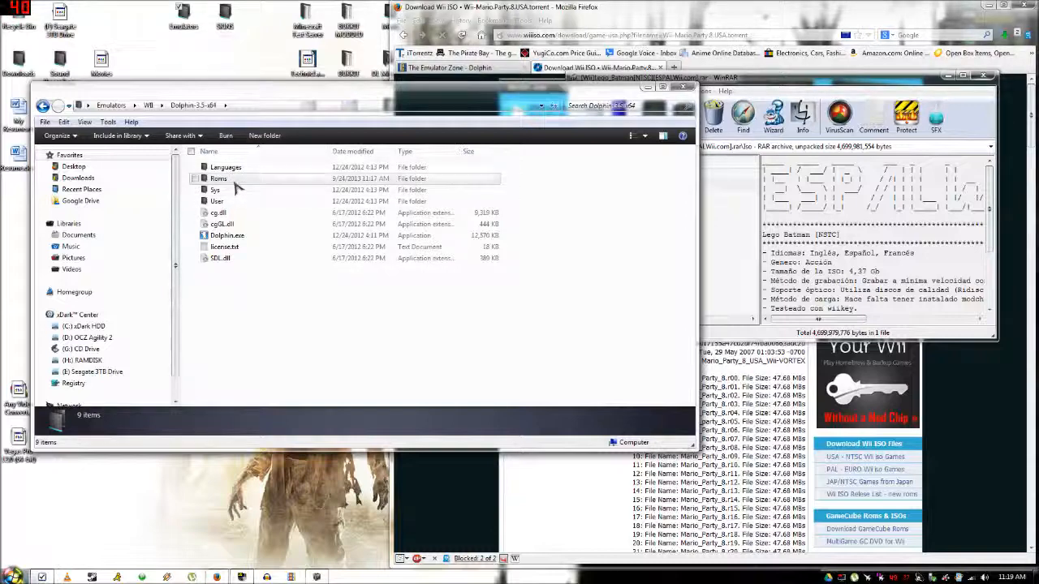
right_click(219, 177)
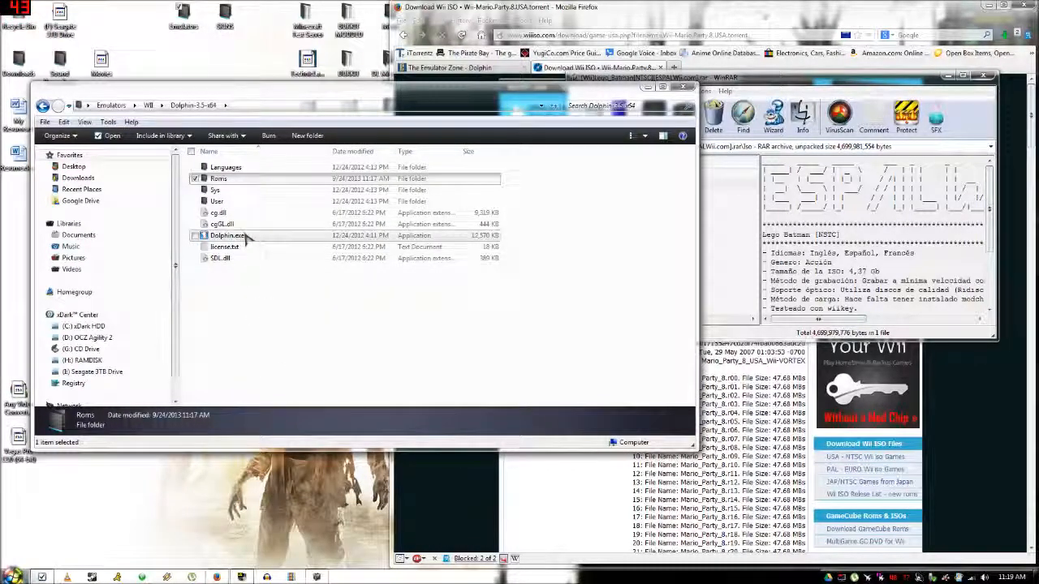
mouse_move(236, 235)
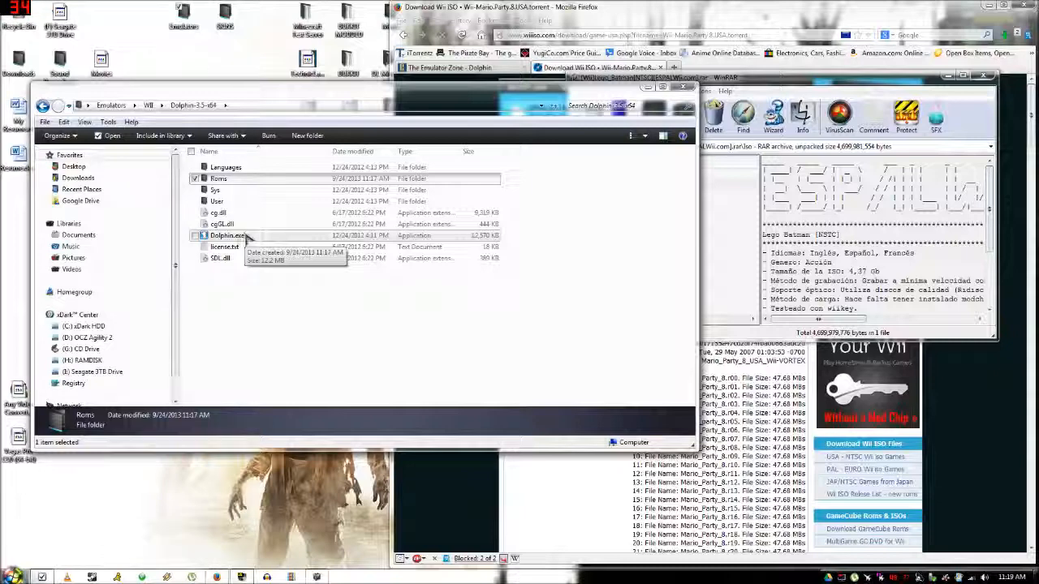
- Start Dolphin.exe and choose File > Browse for ISOs to pick a scan folder
double_click(227, 235)
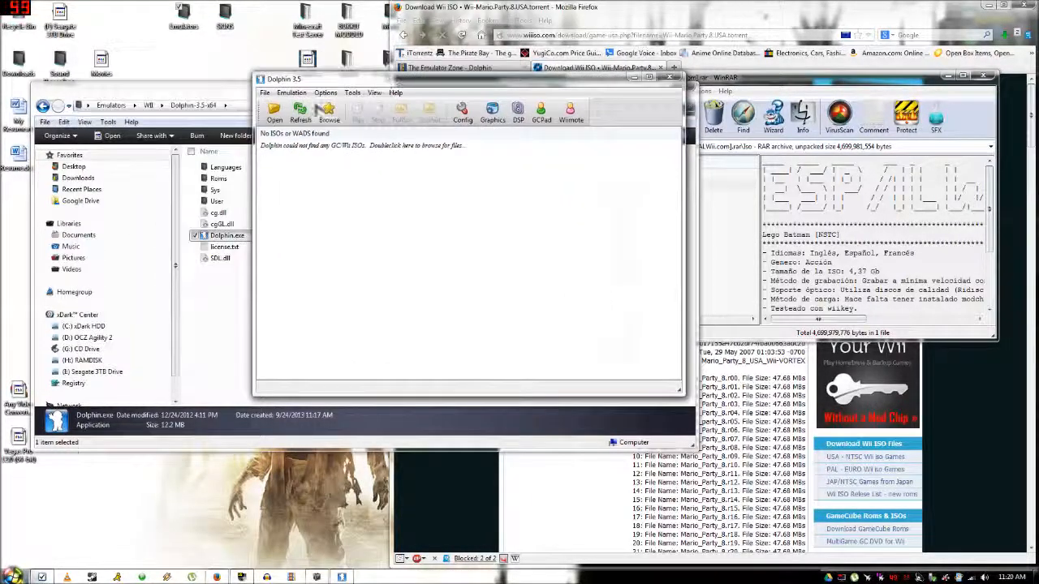
left_click(292, 92)
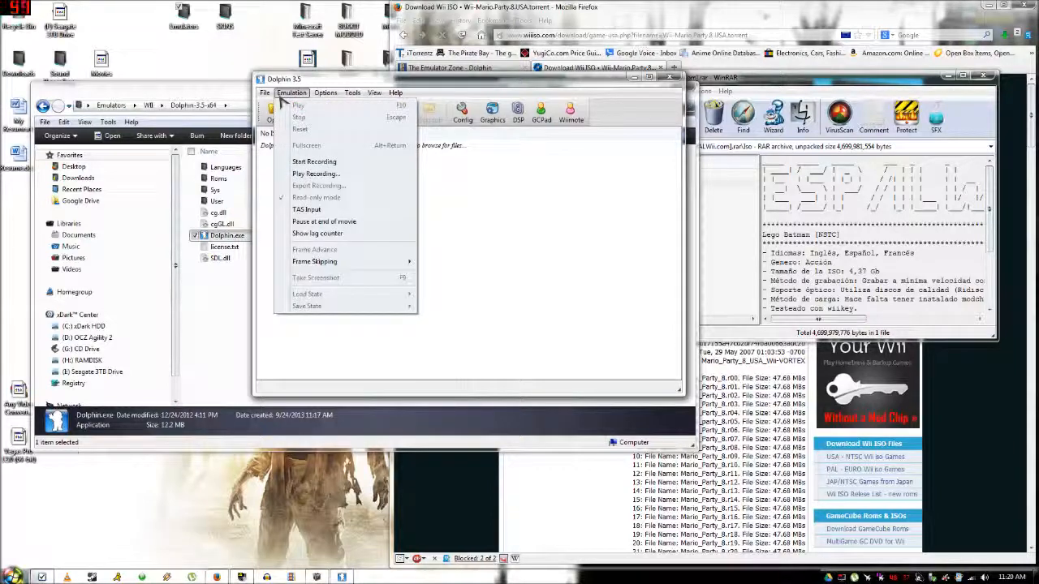
left_click(264, 92)
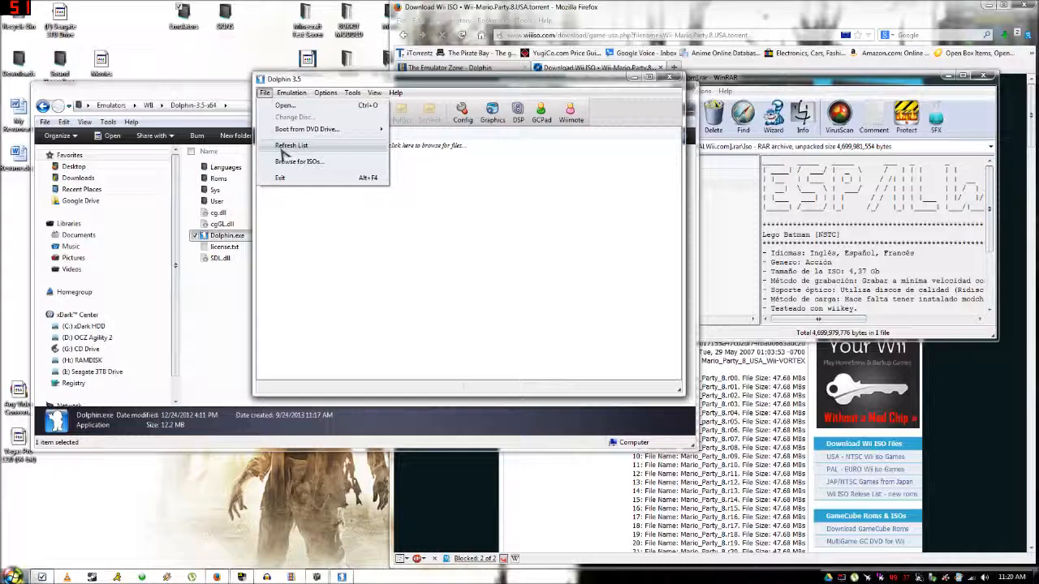
left_click(297, 161)
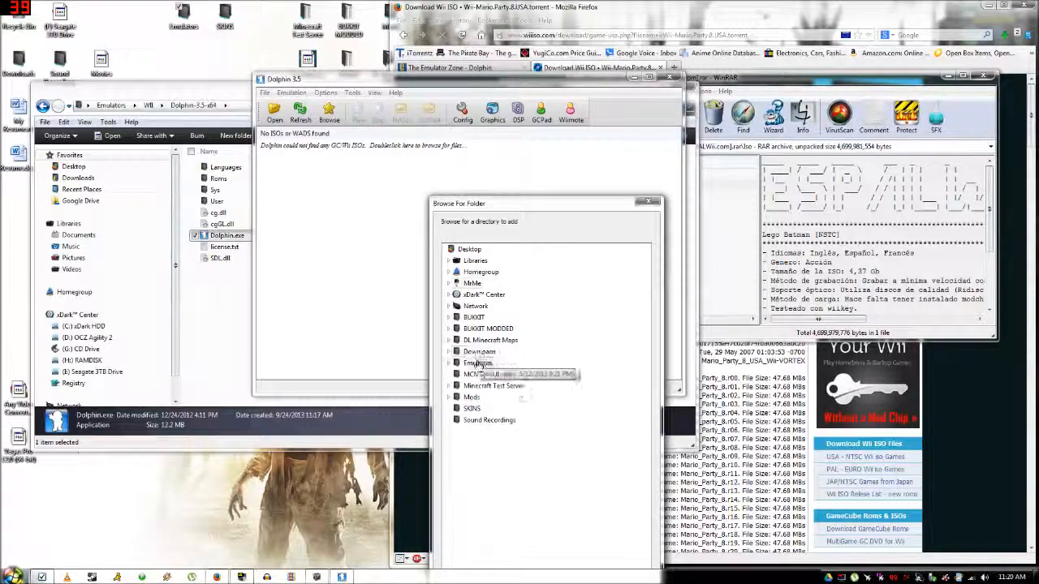
- Select Emulators > Wii > Dolphin-3.5-x64 > Roms as the ISO directory, listing LEGO Batman
left_click(450, 363)
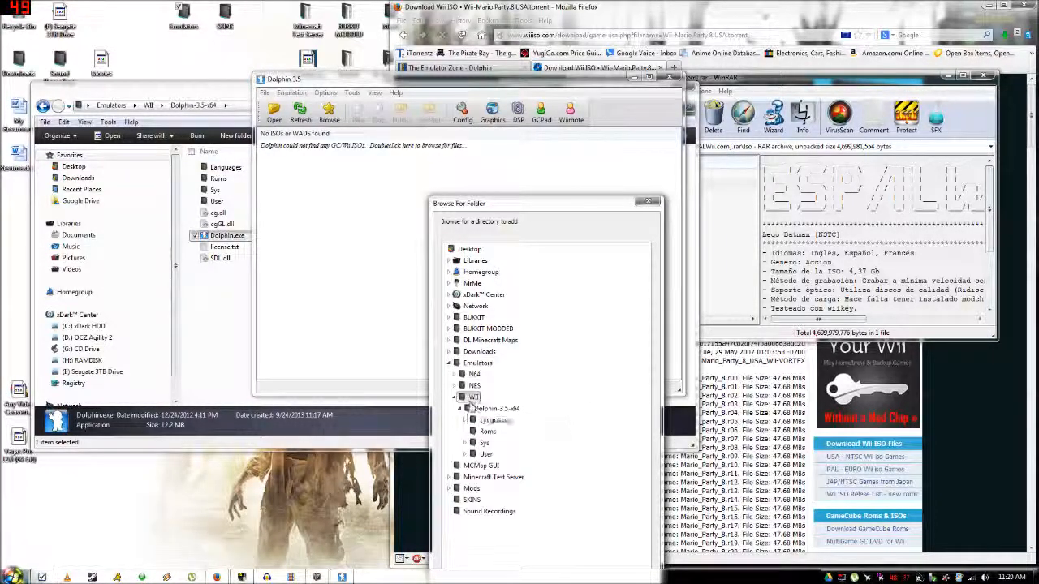
mouse_move(497, 408)
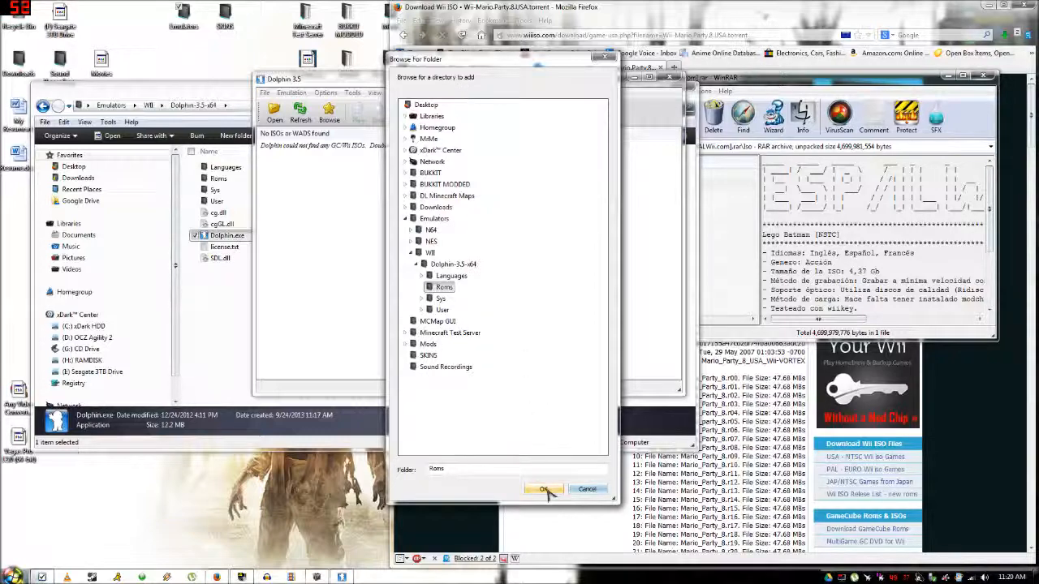
left_click(543, 488)
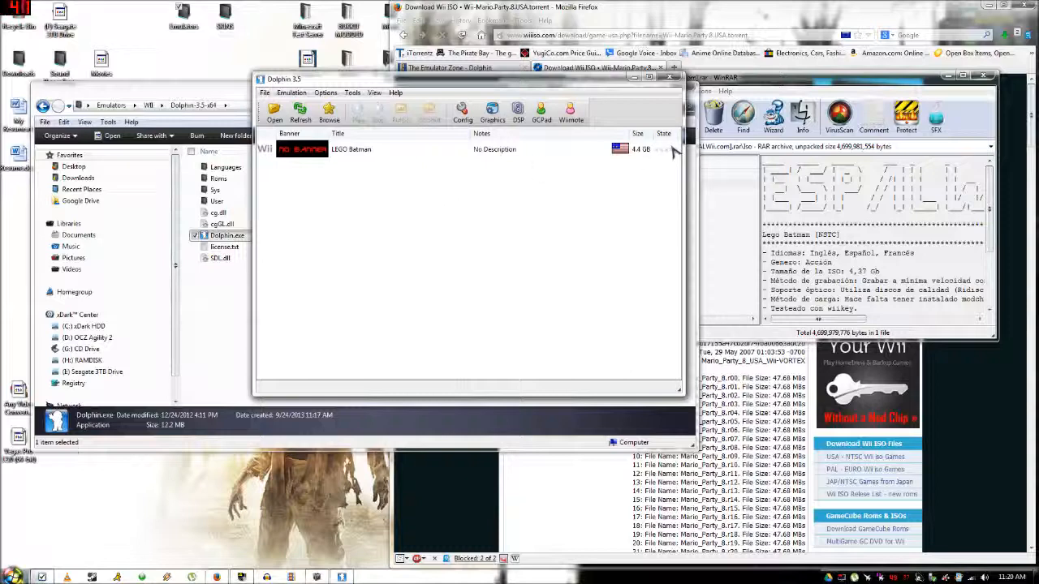
mouse_move(340, 154)
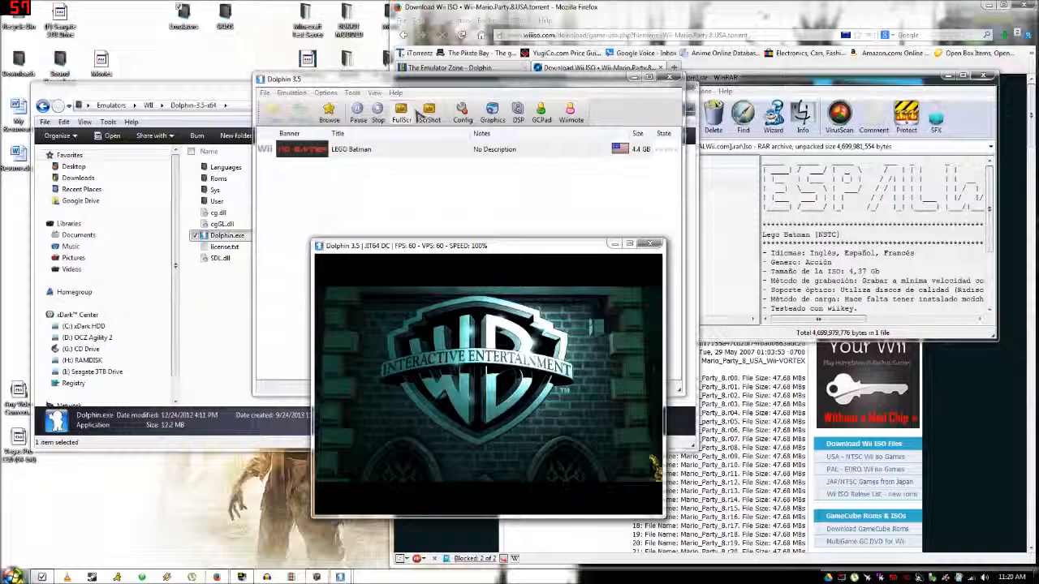
mouse_move(492, 109)
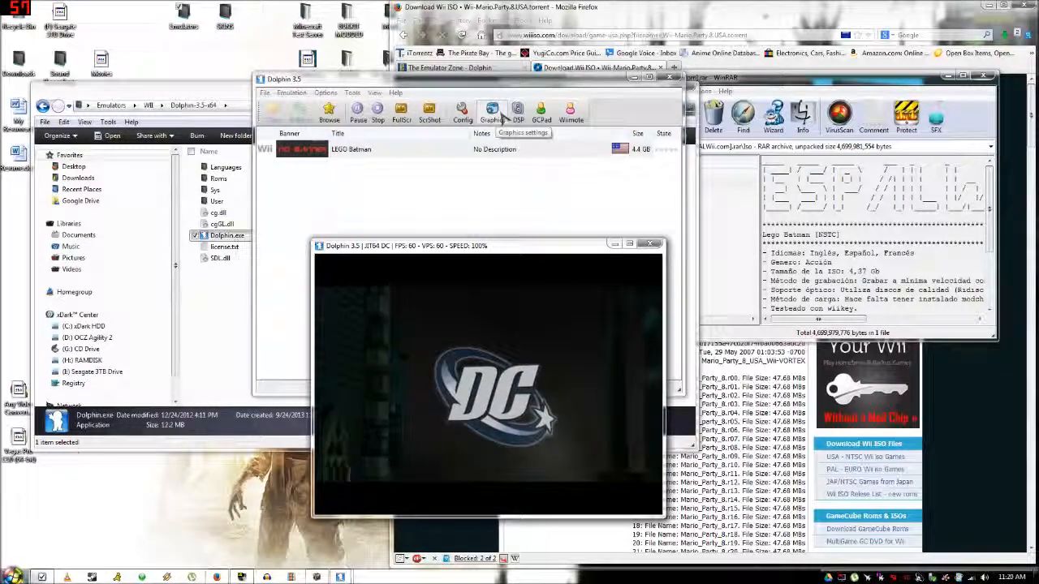